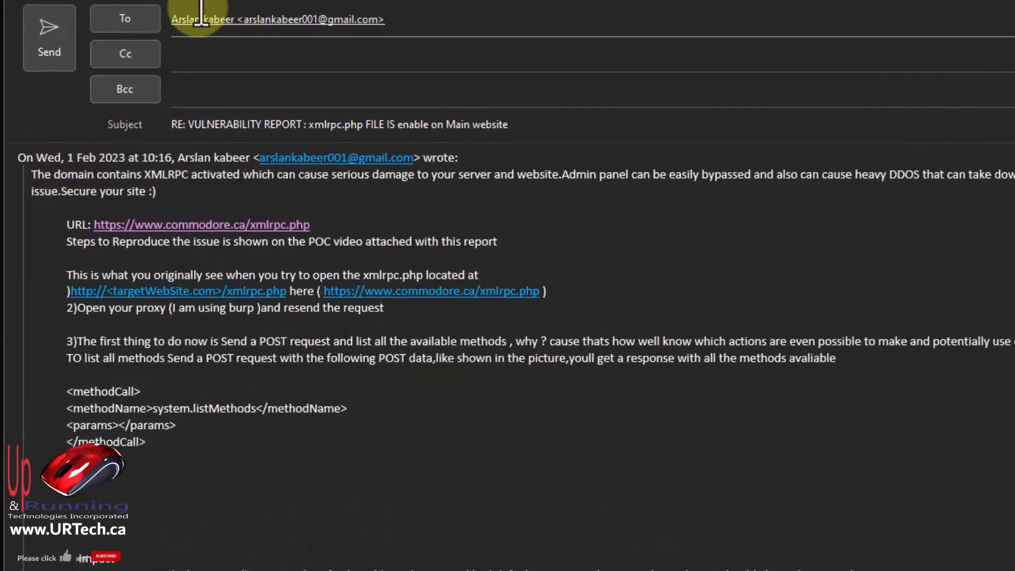
pyautogui.moveTo(139, 188)
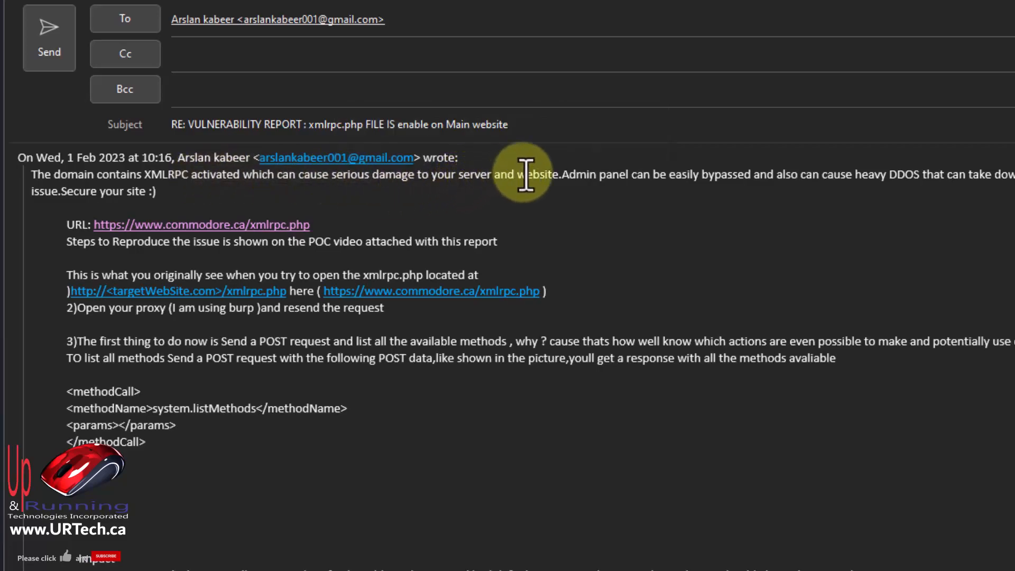
pyautogui.moveTo(350, 246)
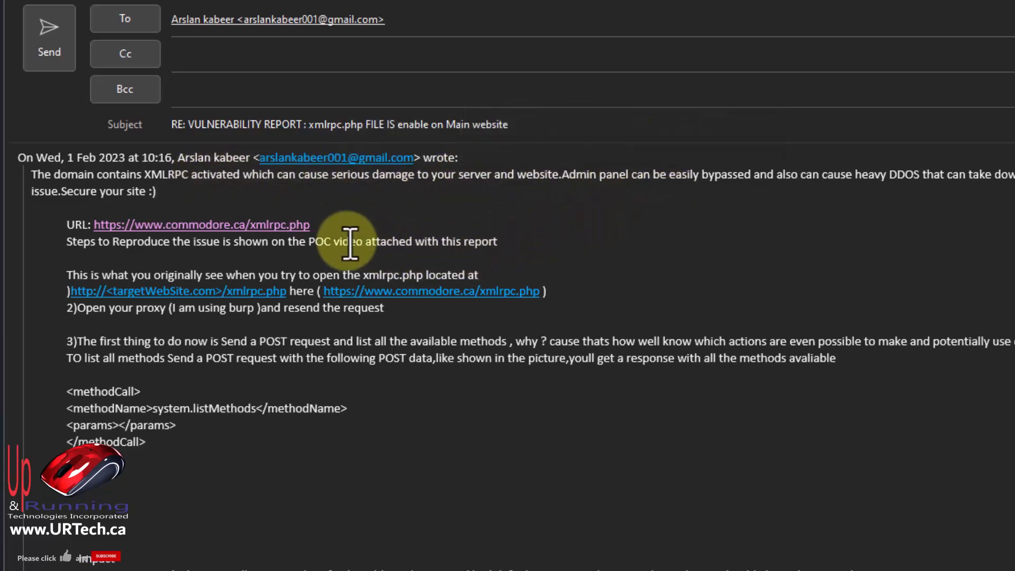
pyautogui.moveTo(288, 310)
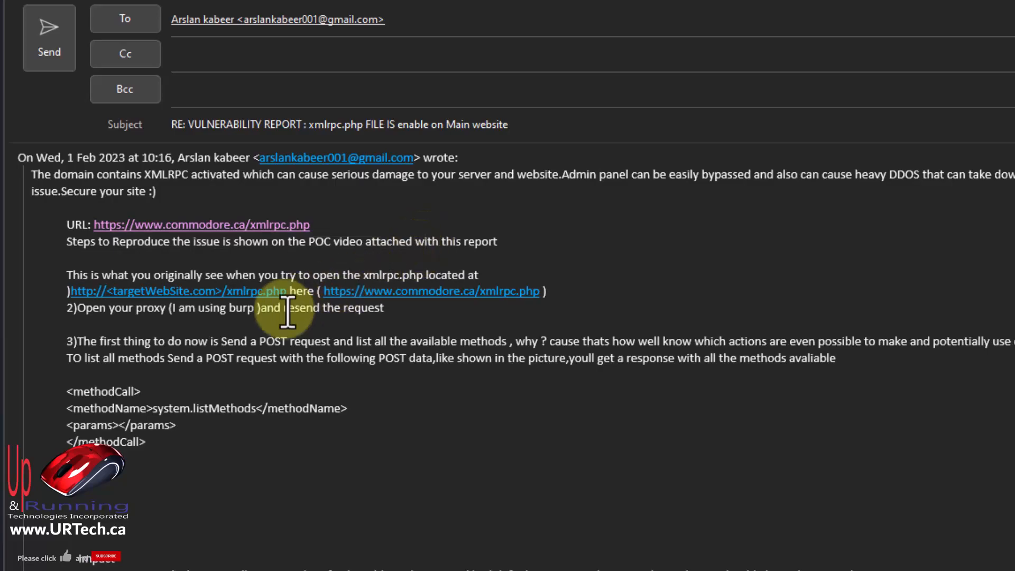
pyautogui.moveTo(223, 343)
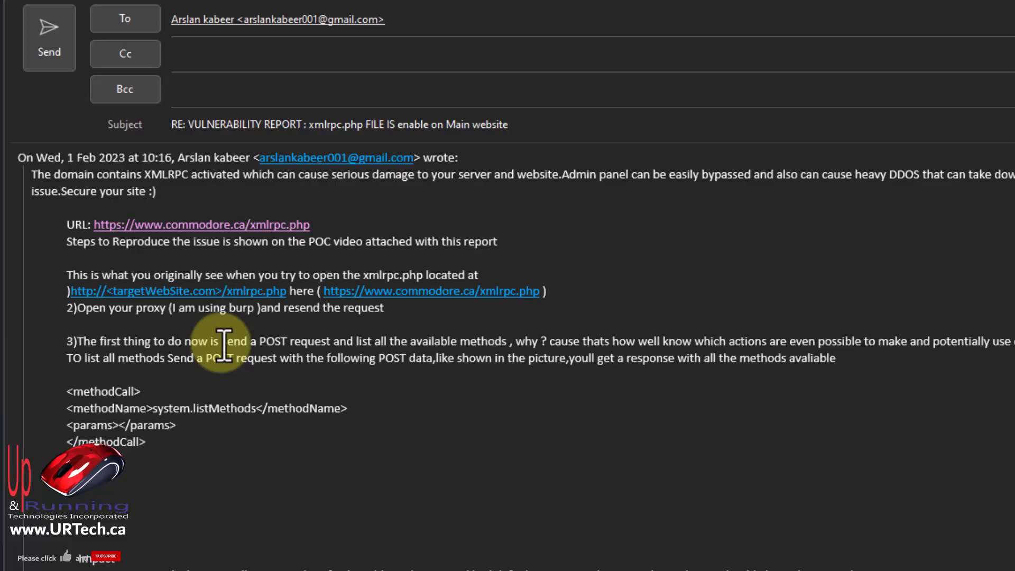
pyautogui.moveTo(557, 418)
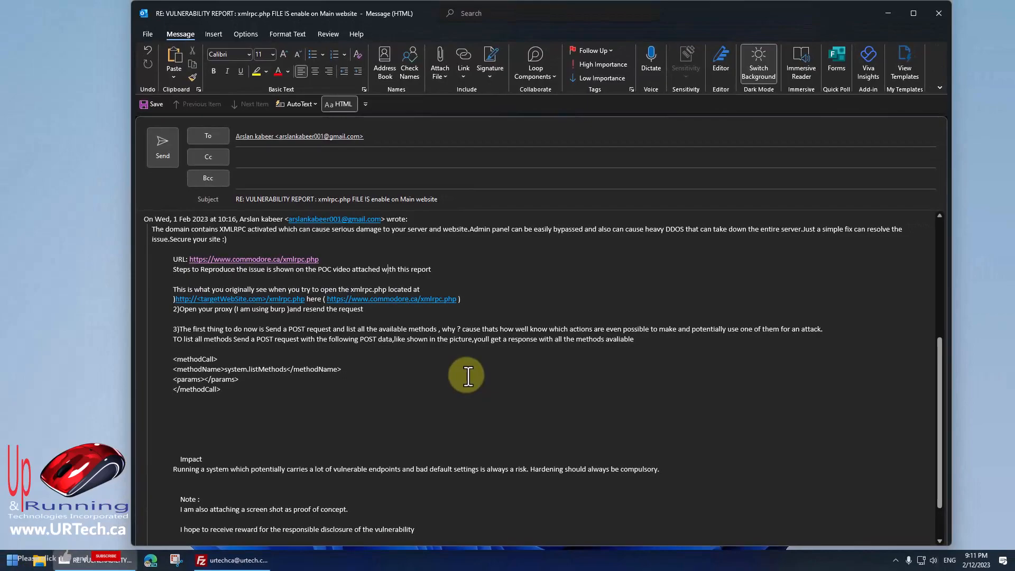
pyautogui.moveTo(377, 305)
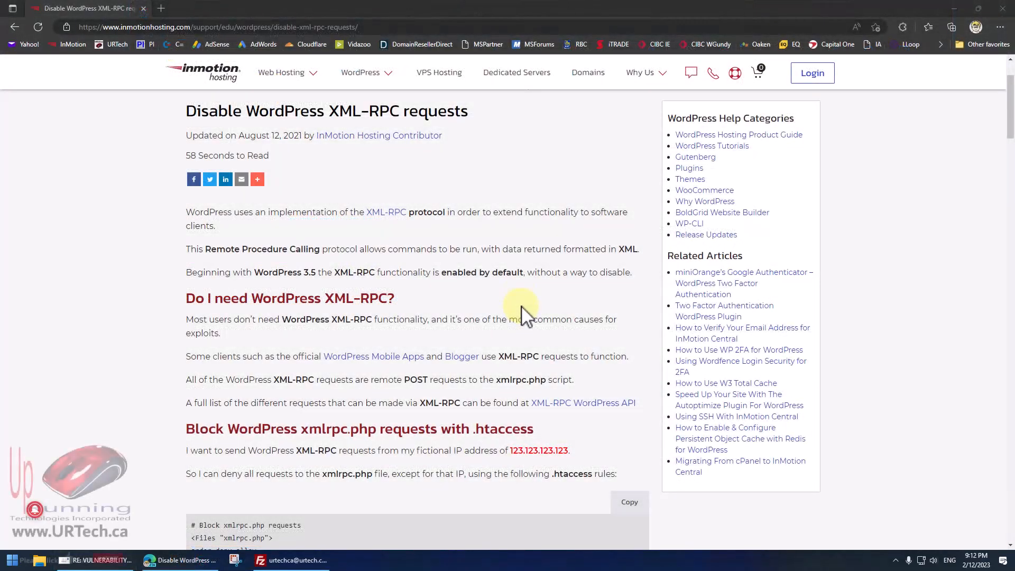
# Step: Read the InMotion XML-RPC article down to its .htaccess rules blocking xmlrpc.php
pyautogui.doubleClick(363, 111)
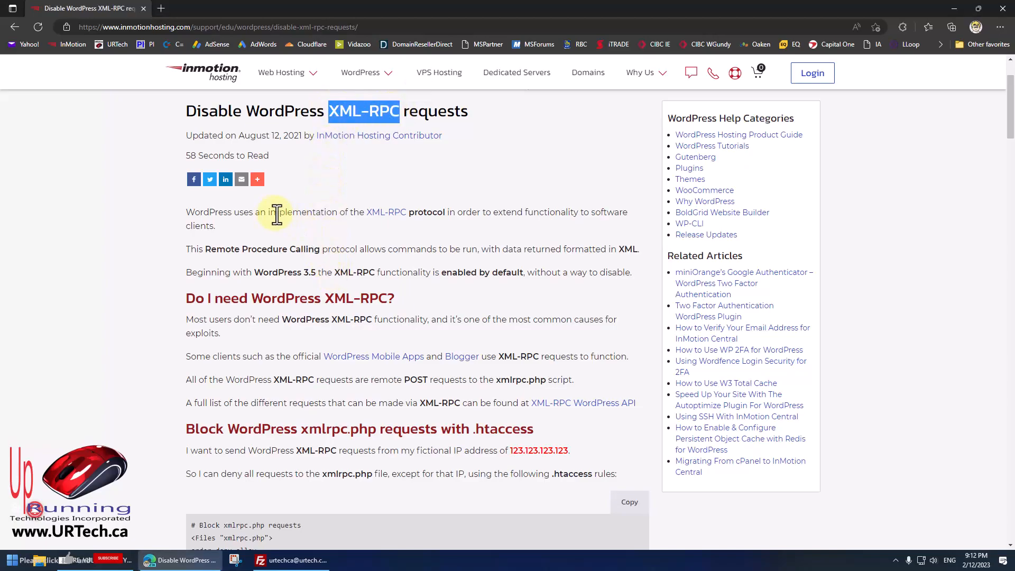
pyautogui.moveTo(187, 72)
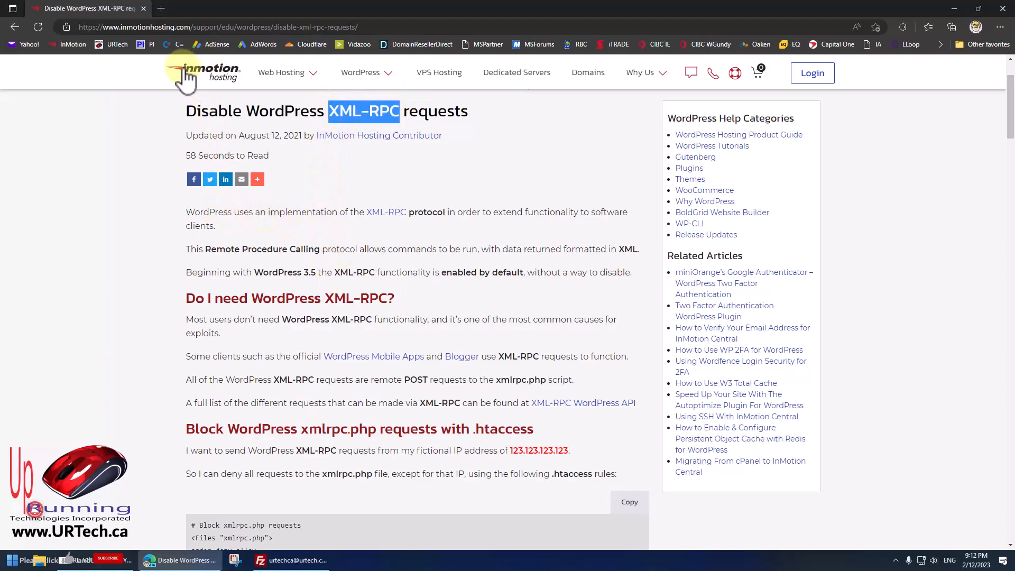
pyautogui.moveTo(248, 297)
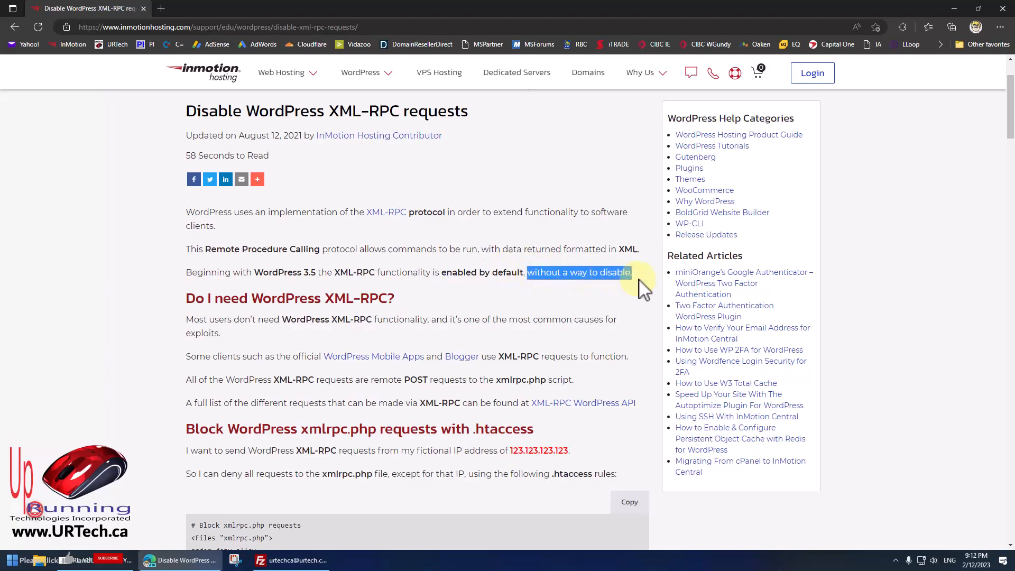
pyautogui.moveTo(589, 291)
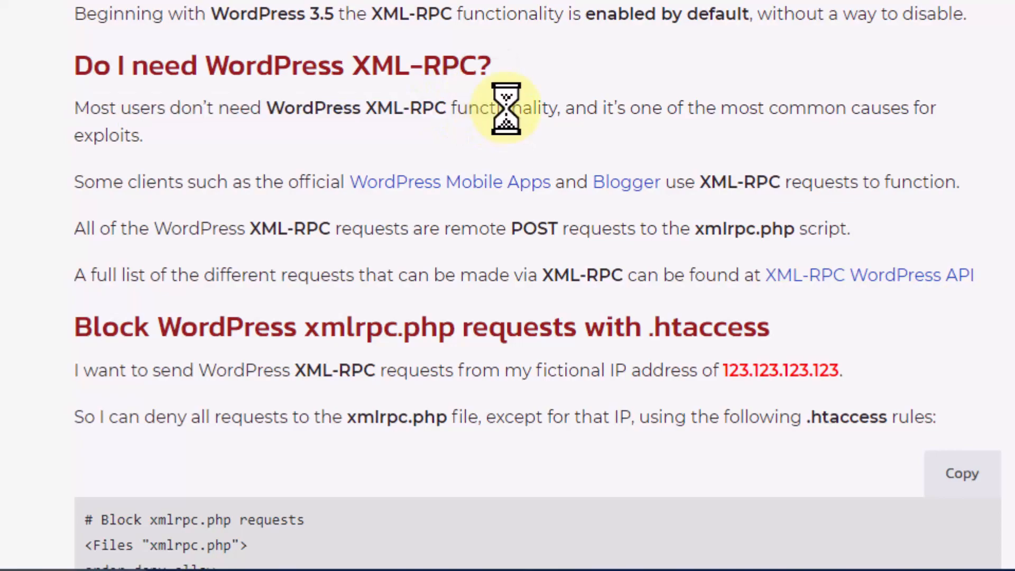
pyautogui.scroll(-3)
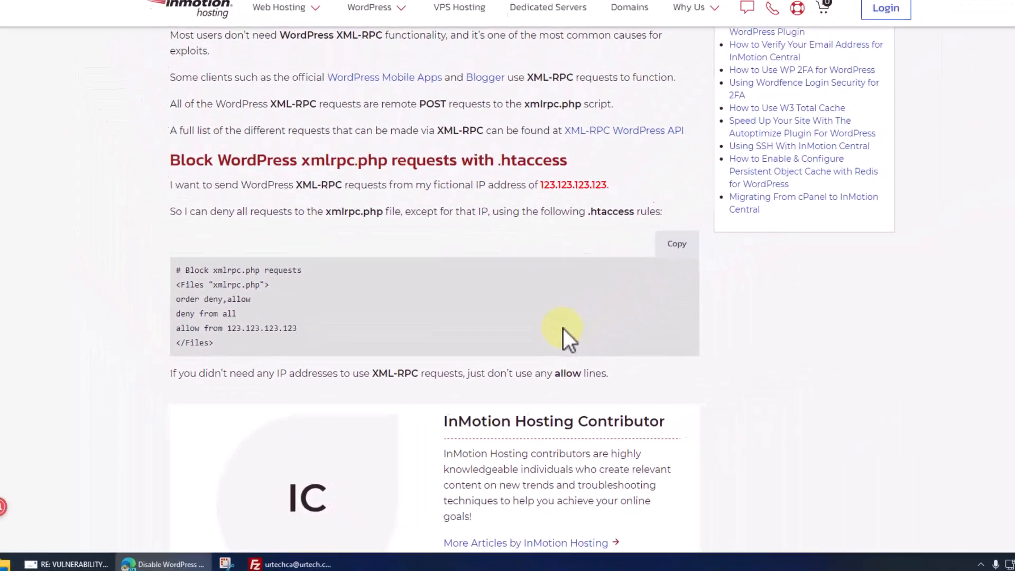
pyautogui.click(72, 564)
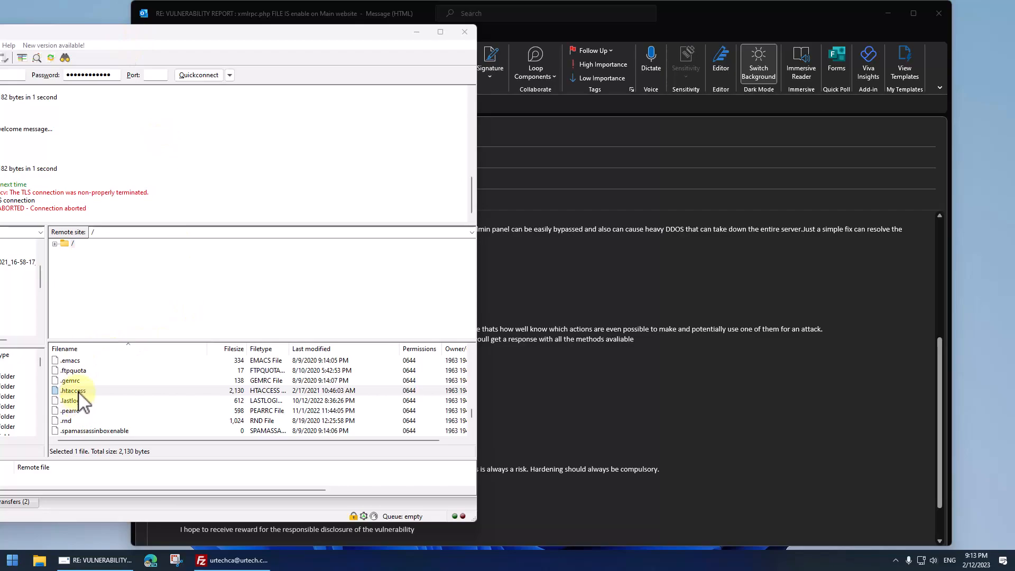
pyautogui.doubleClick(73, 390)
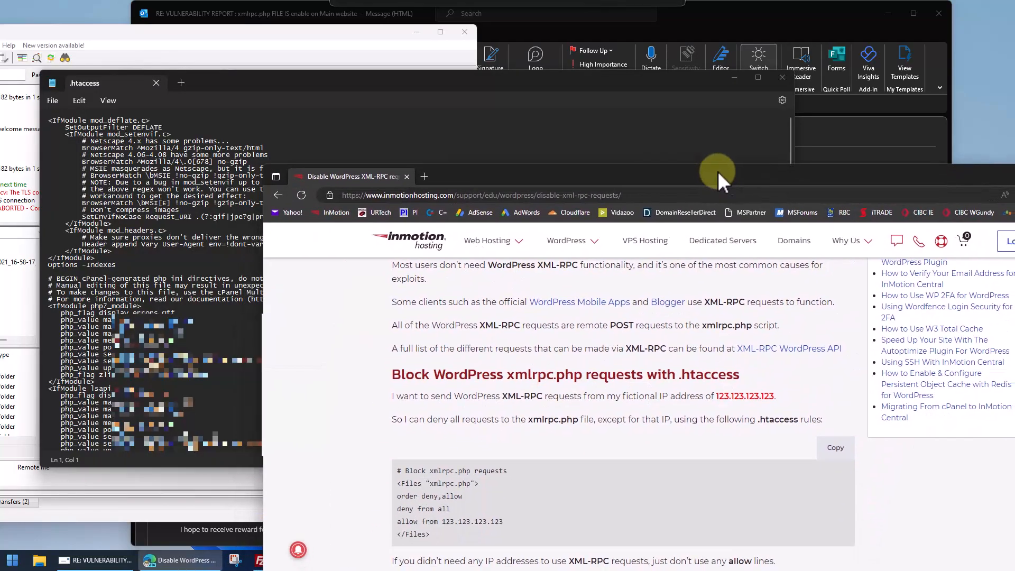
pyautogui.click(825, 240)
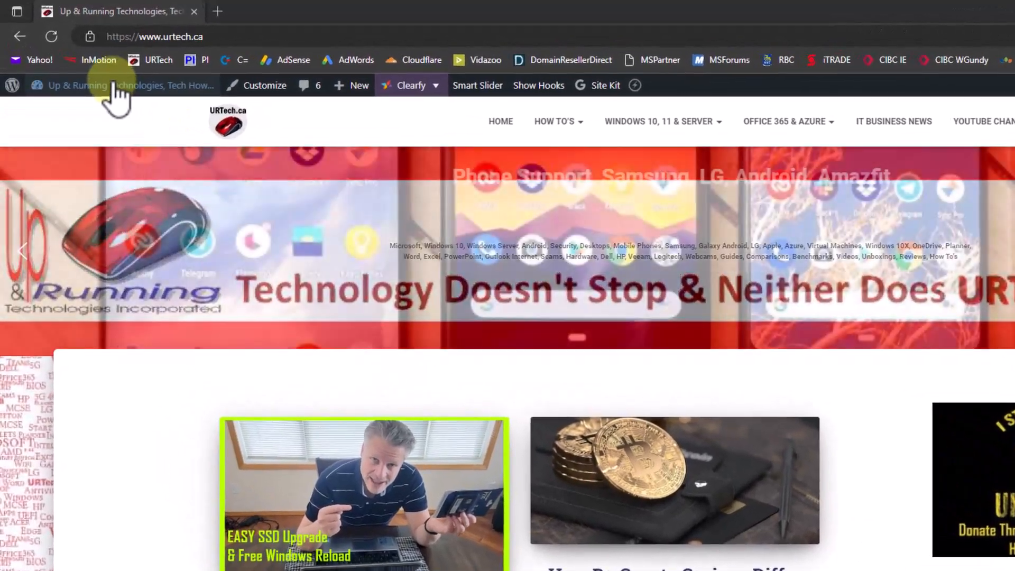
# Step: From the WordPress dashboard, search plugins for 'disable xmlrpc'
pyautogui.click(116, 84)
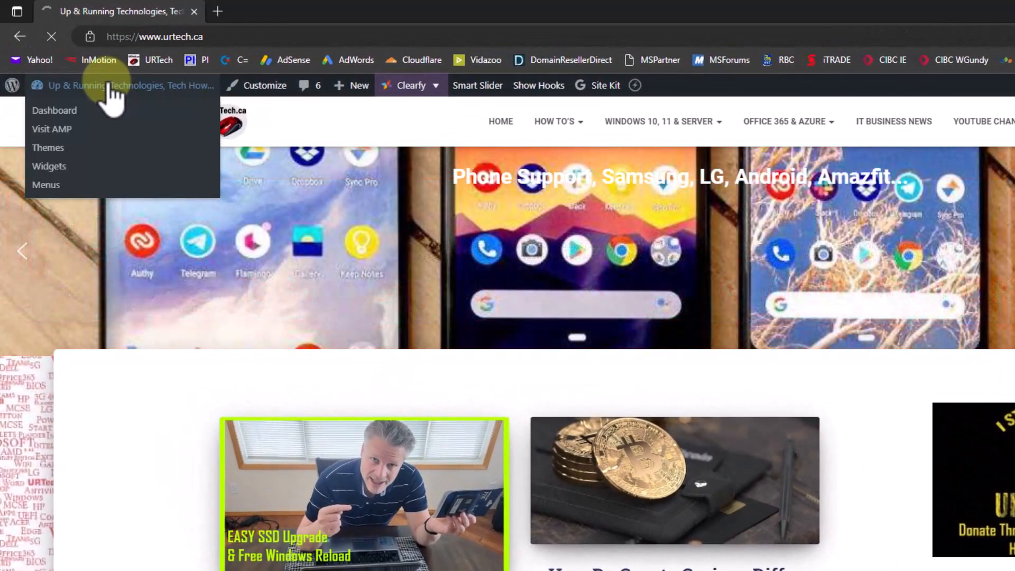
pyautogui.click(55, 110)
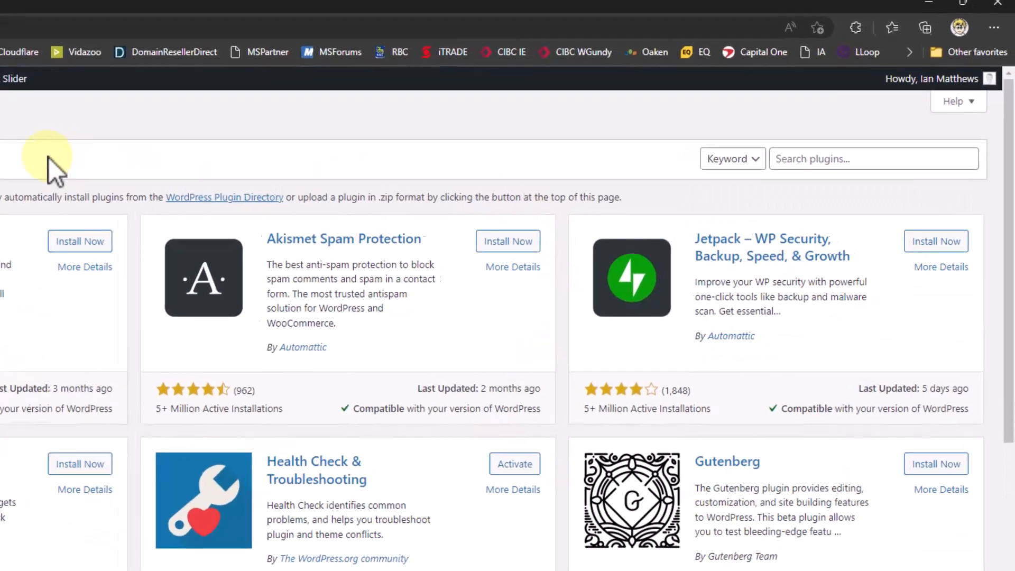
pyautogui.click(873, 159)
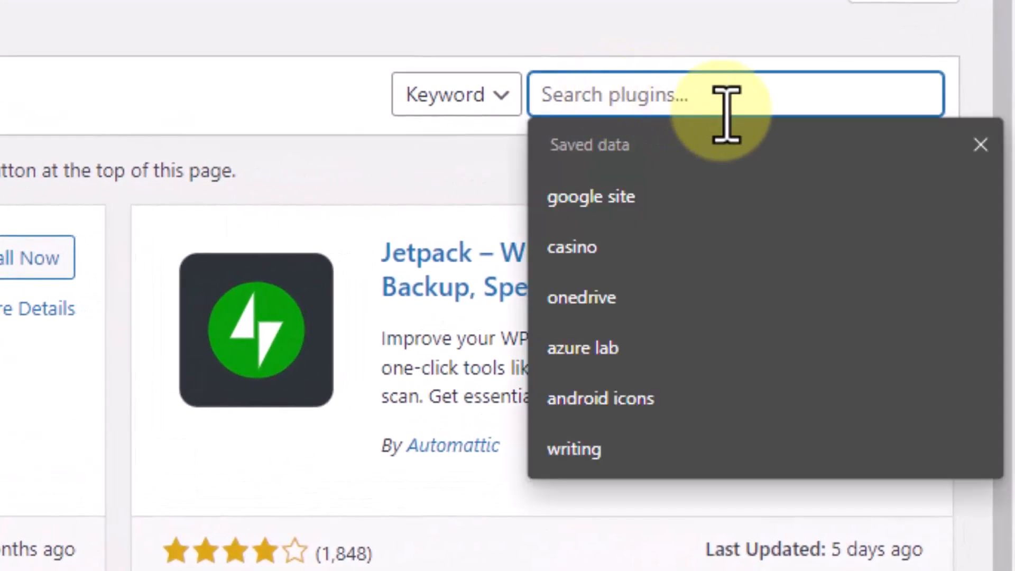
pyautogui.write('disable xmlrpc.php')
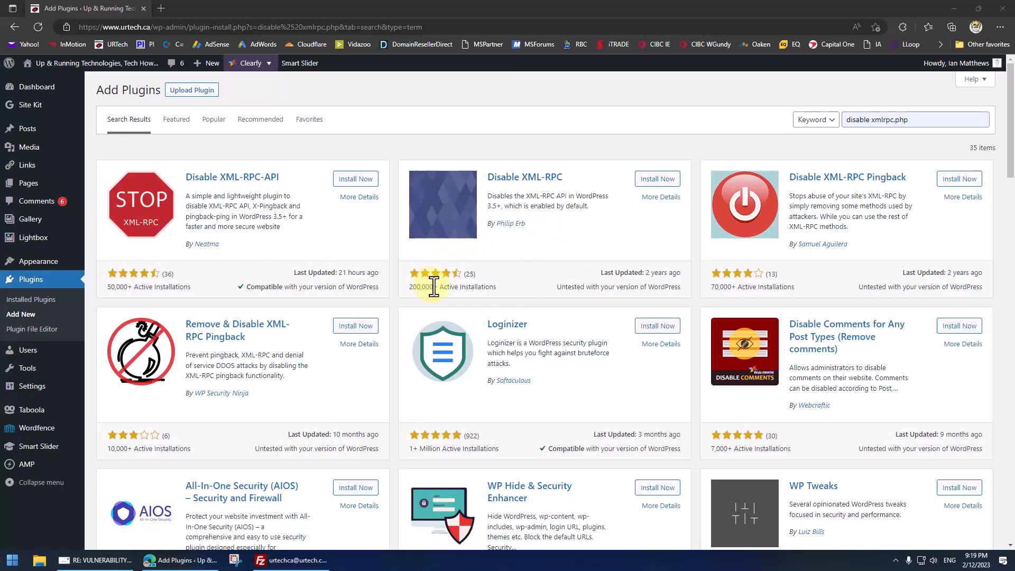
pyautogui.moveTo(521, 206)
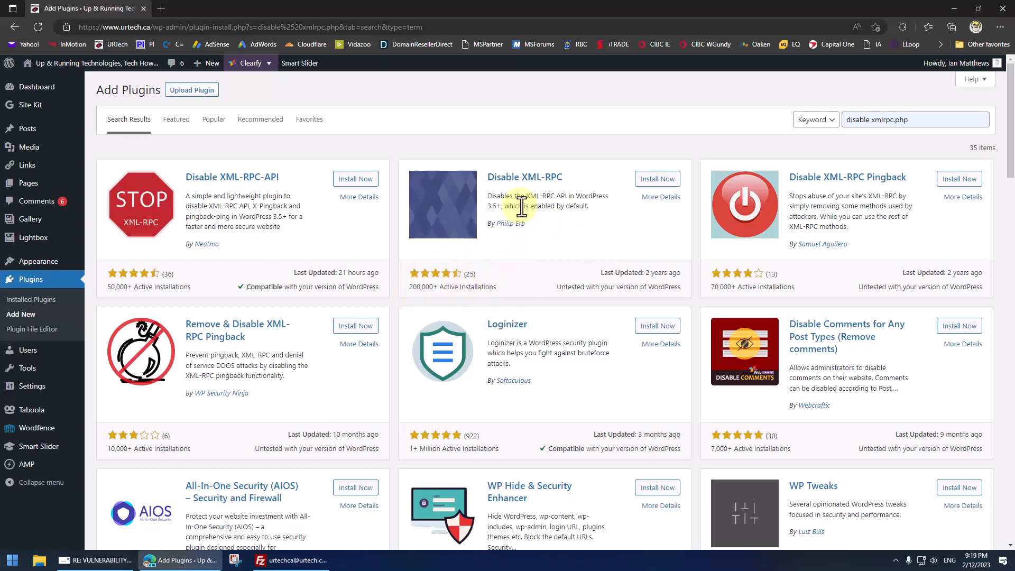
pyautogui.moveTo(591, 197)
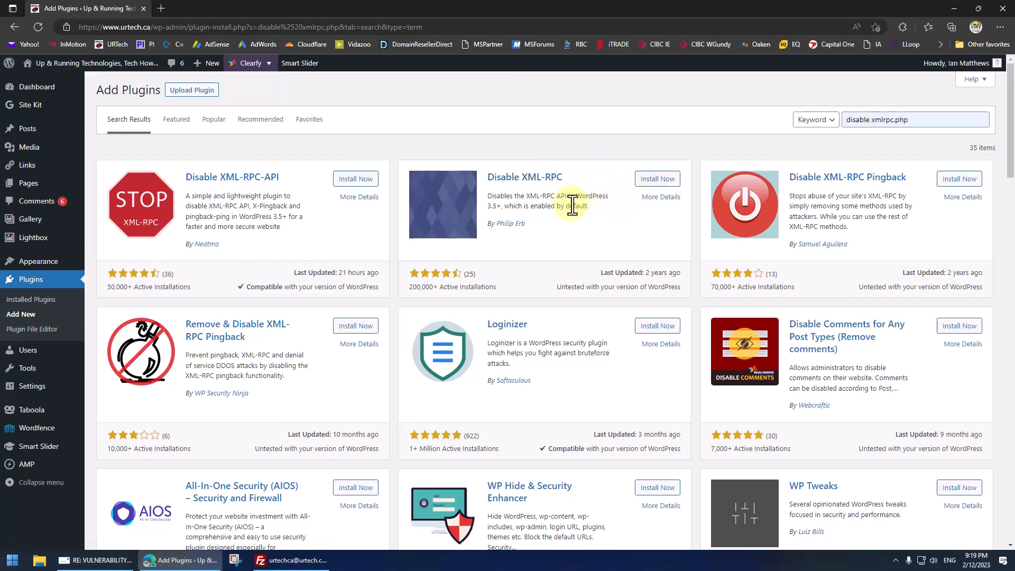
pyautogui.moveTo(372, 220)
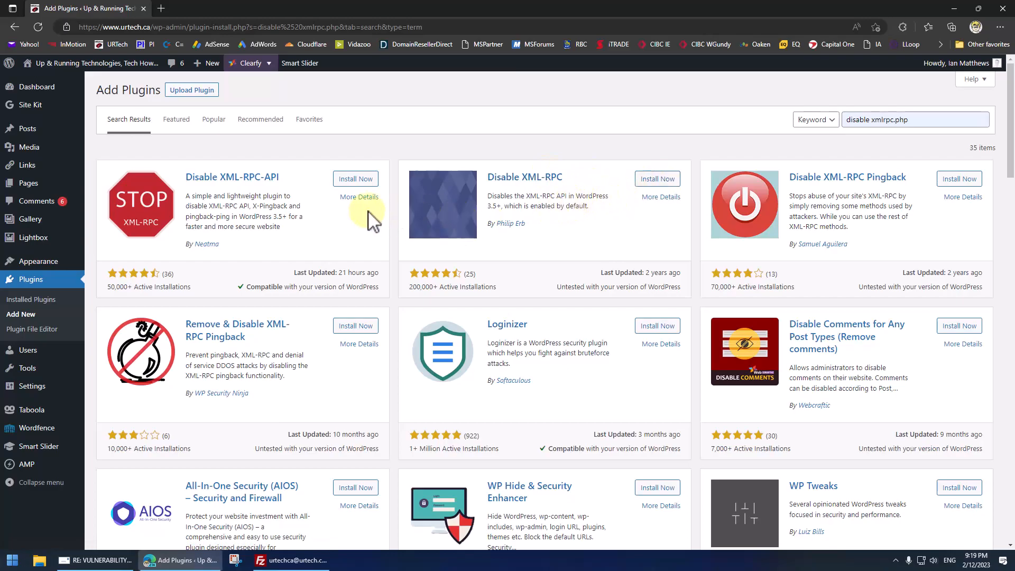
pyautogui.moveTo(635, 292)
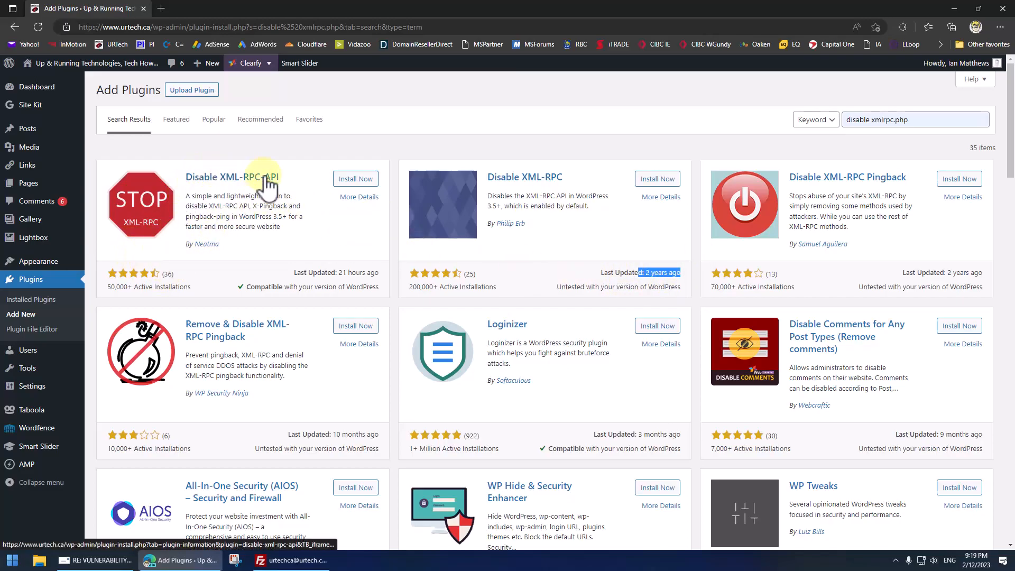
# Step: View and activate the Disable XML-RPC-API plugin
pyautogui.click(355, 179)
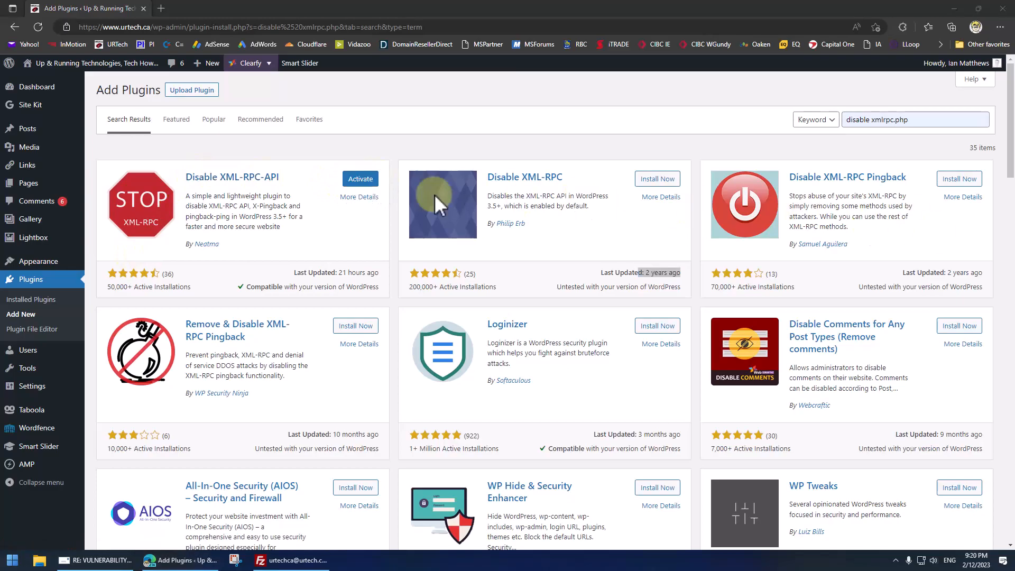
pyautogui.click(360, 178)
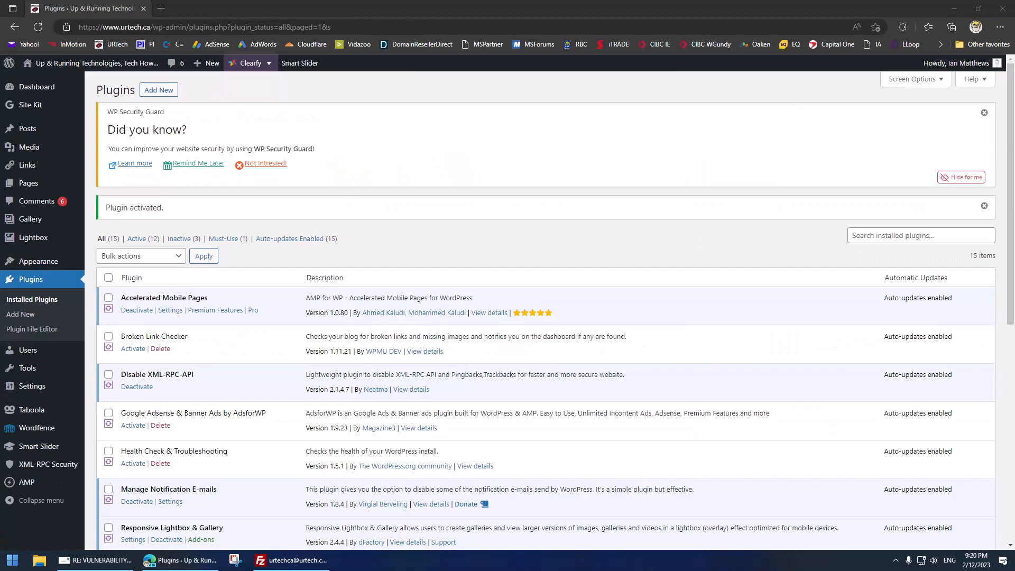
# Step: Check the report email, deactivate Disable XML-RPC-API, and reload xmlrpc.php
pyautogui.click(93, 560)
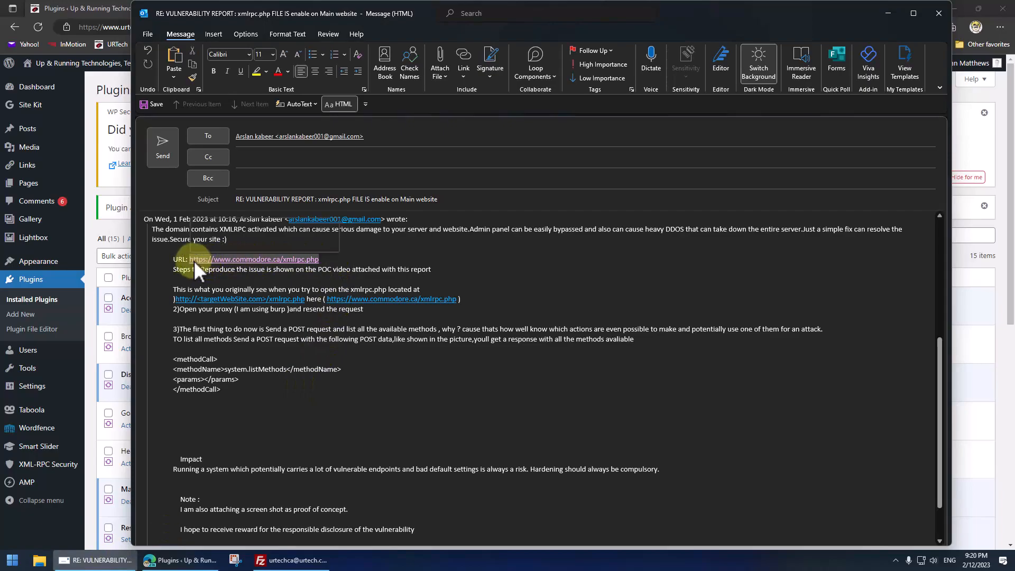
pyautogui.moveTo(407, 252)
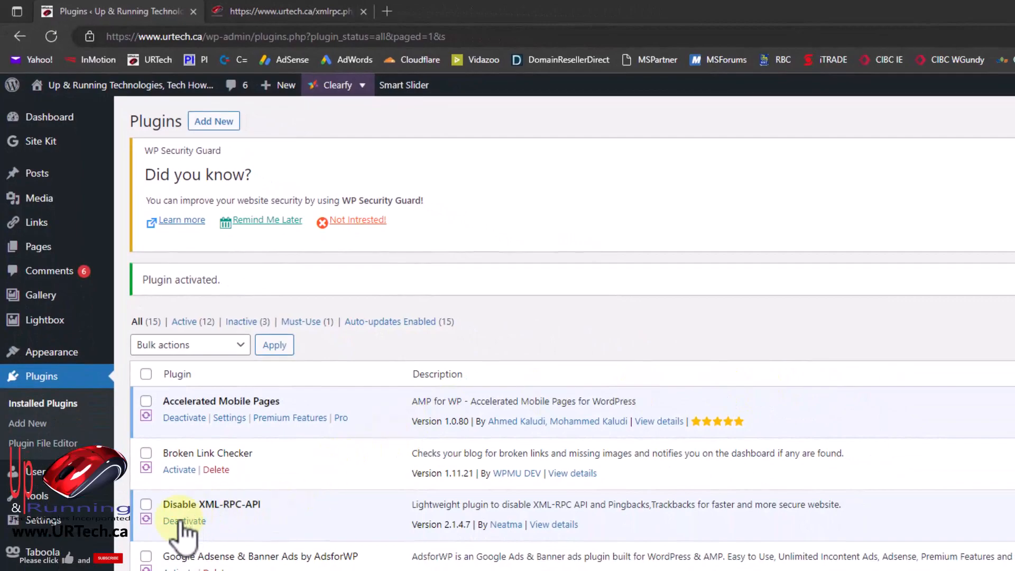
pyautogui.click(288, 11)
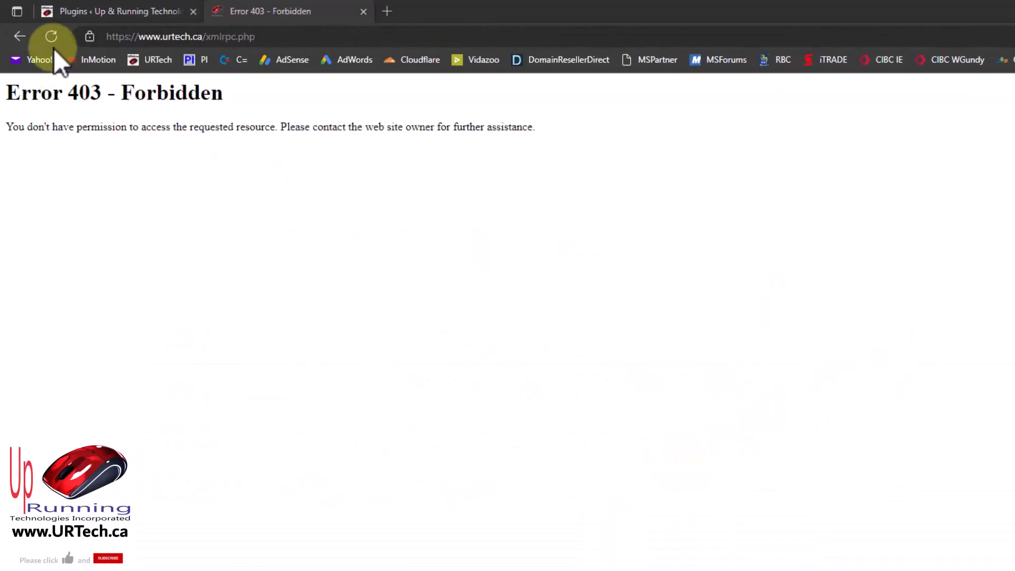
pyautogui.click(117, 12)
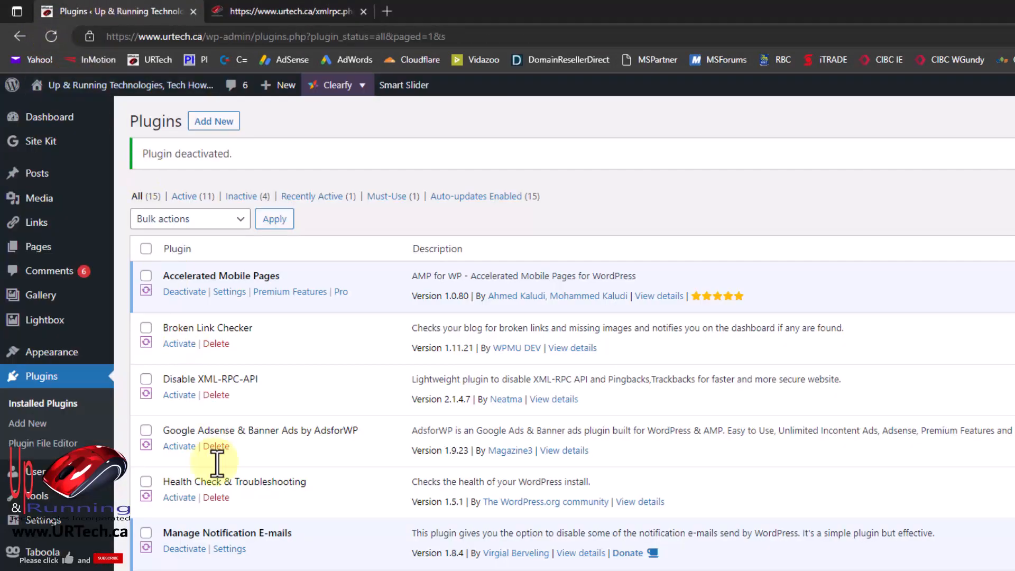
pyautogui.moveTo(179, 395)
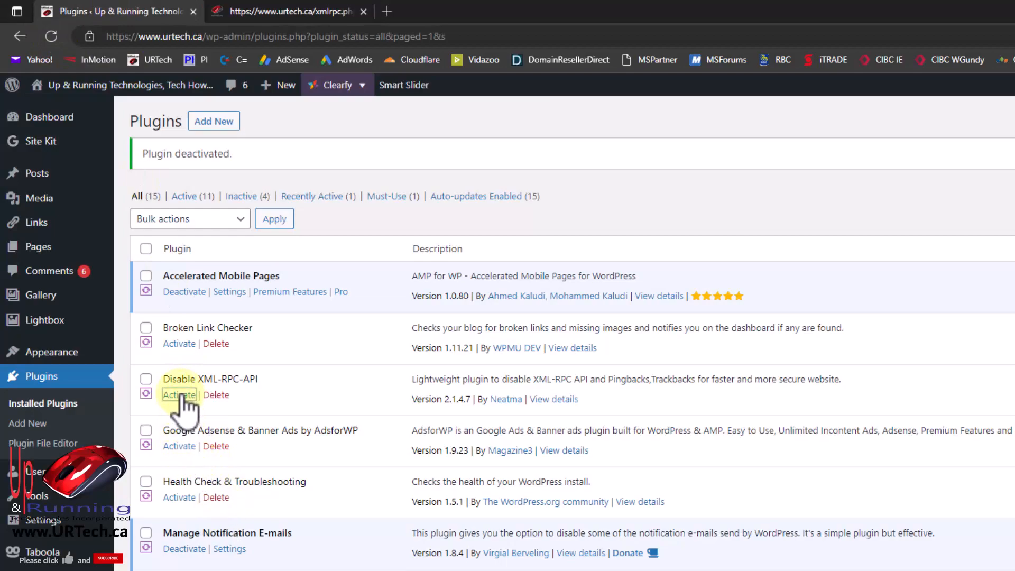
# Step: Reactivate Disable XML-RPC-API and reload xmlrpc.php to confirm 403 Forbidden
pyautogui.click(288, 12)
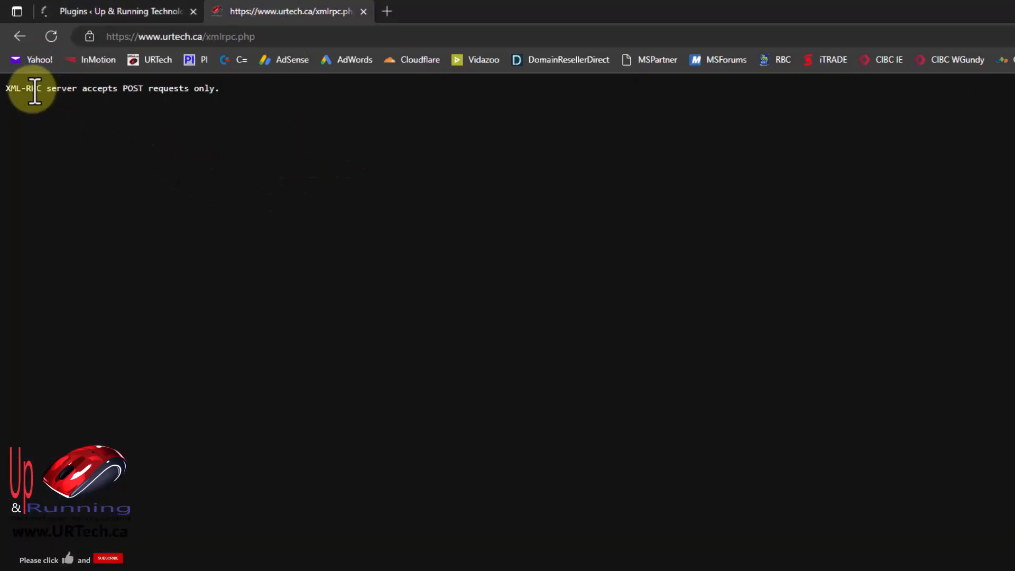
pyautogui.click(52, 37)
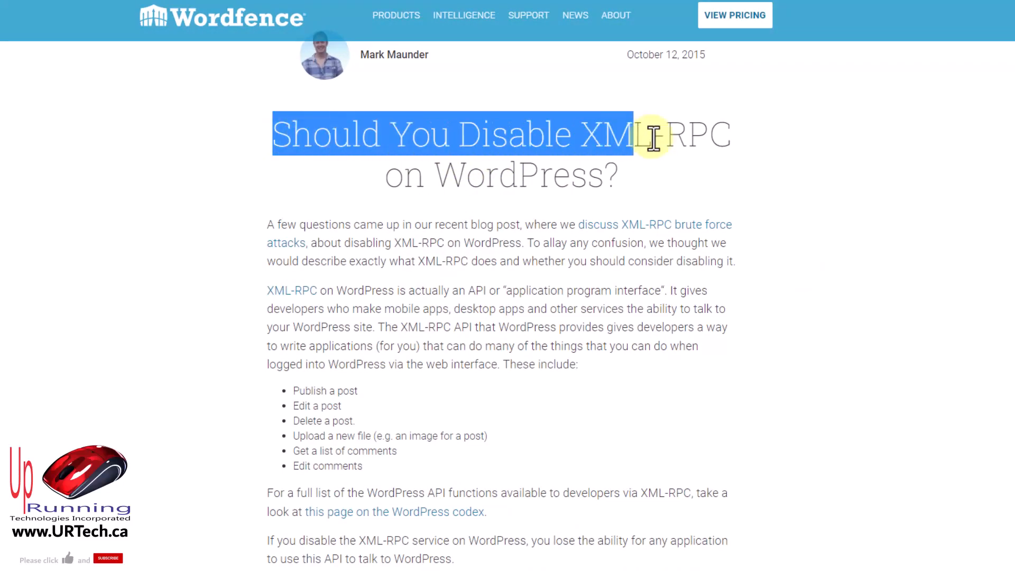
# Step: Read the Wordfence 'Should You Disable XML-RPC on WordPress?' article to its conclusion
pyautogui.click(380, 98)
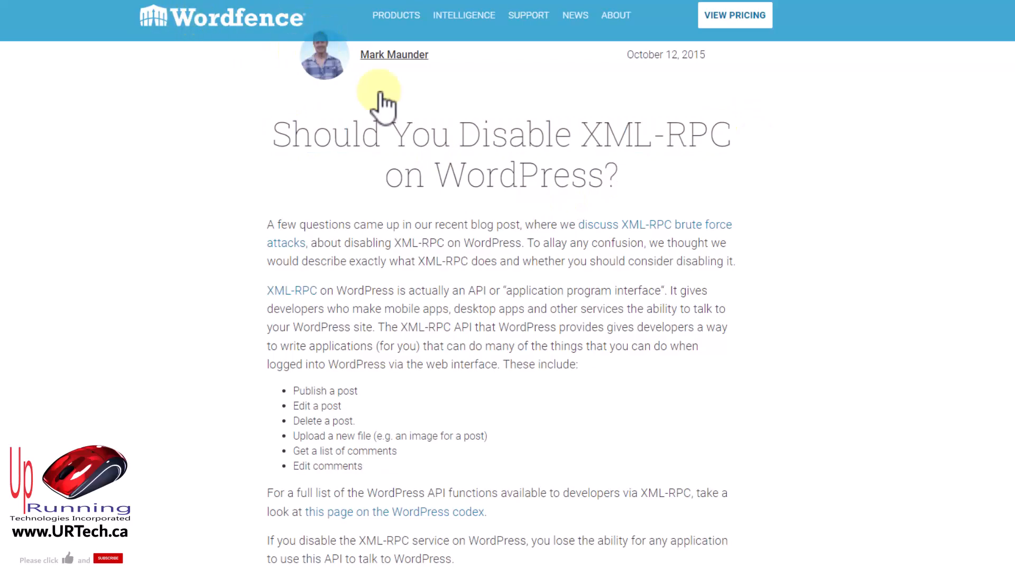
pyautogui.scroll(-3)
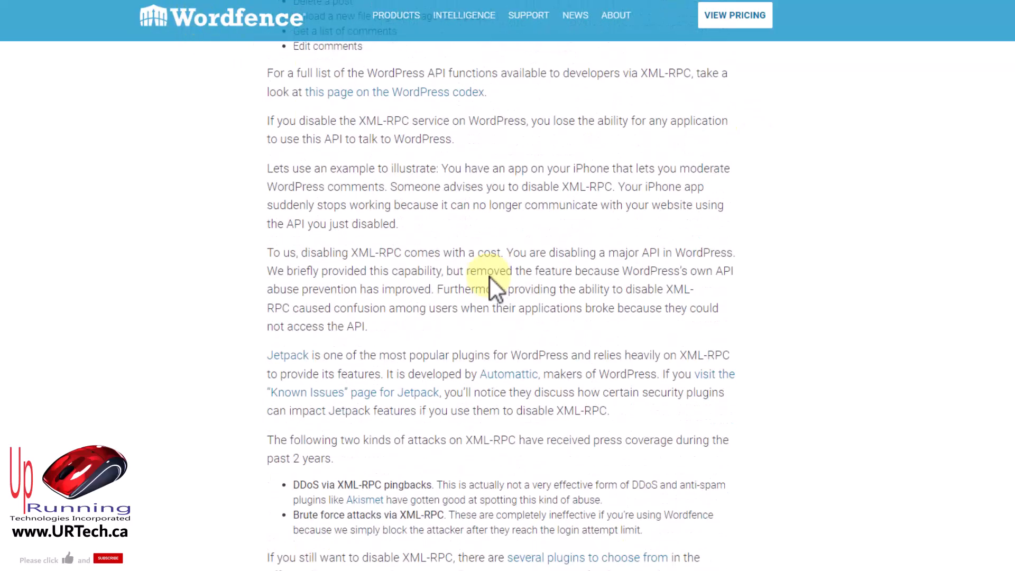
pyautogui.scroll(3)
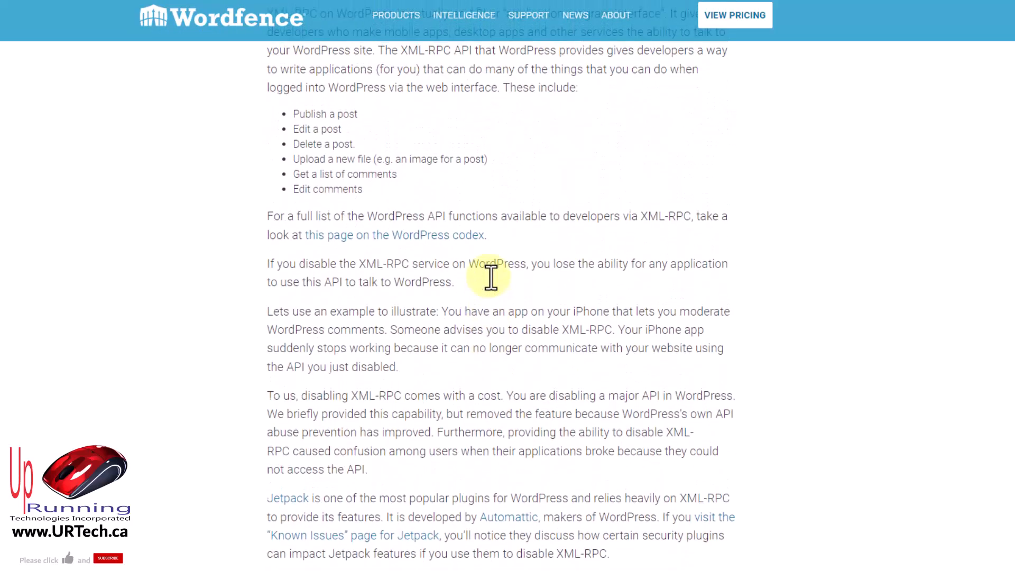
pyautogui.scroll(-3)
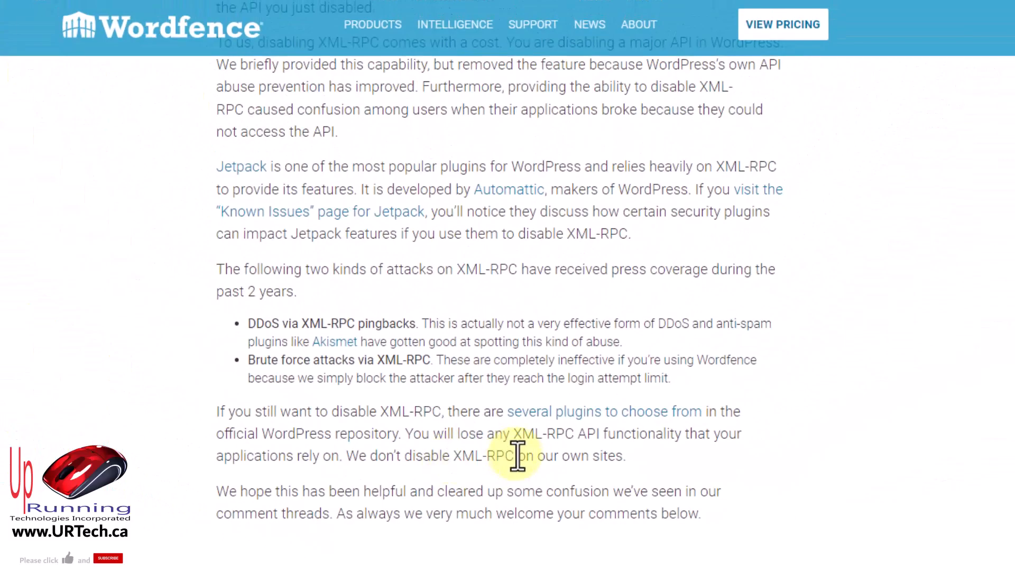
pyautogui.doubleClick(480, 456)
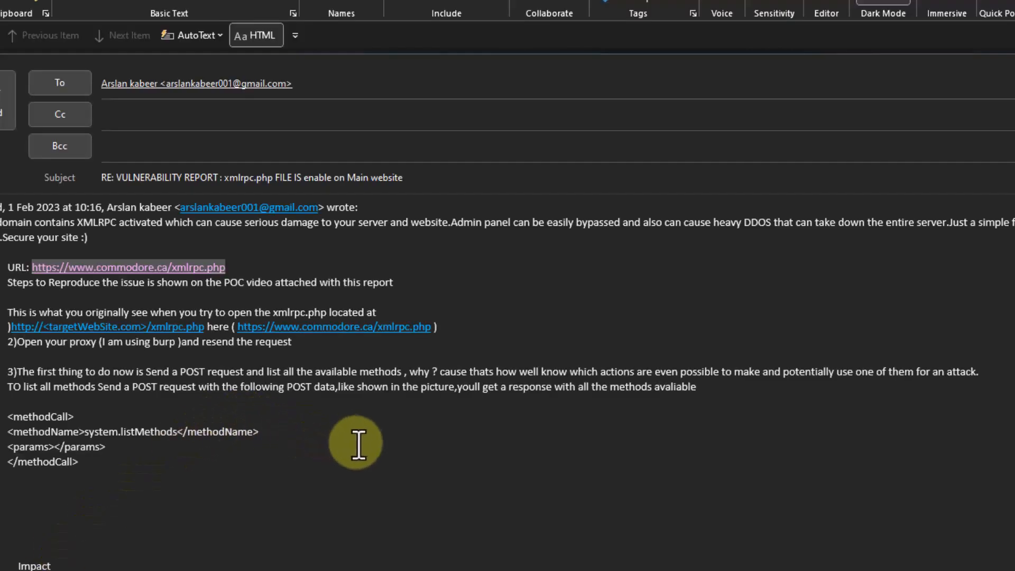
# Step: Draft the Outlook reply declining the report and asking removal from their lists
pyautogui.scroll(-3)
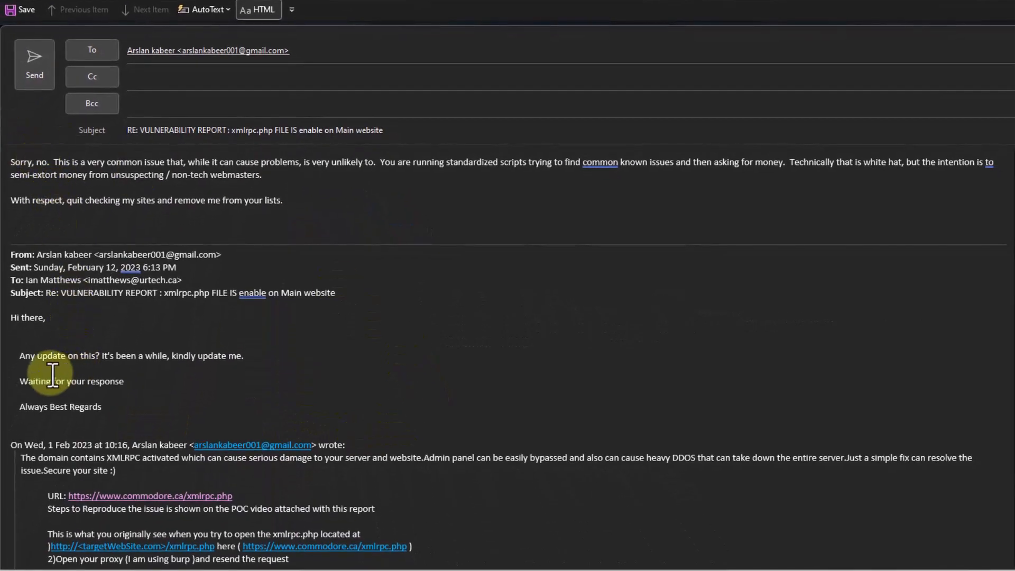
pyautogui.moveTo(35, 381)
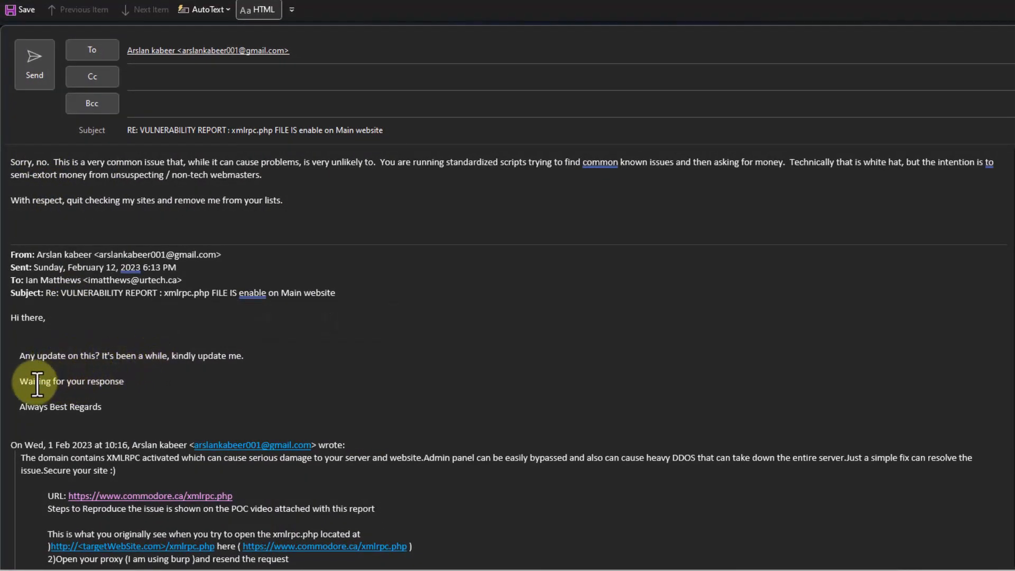
pyautogui.moveTo(144, 250)
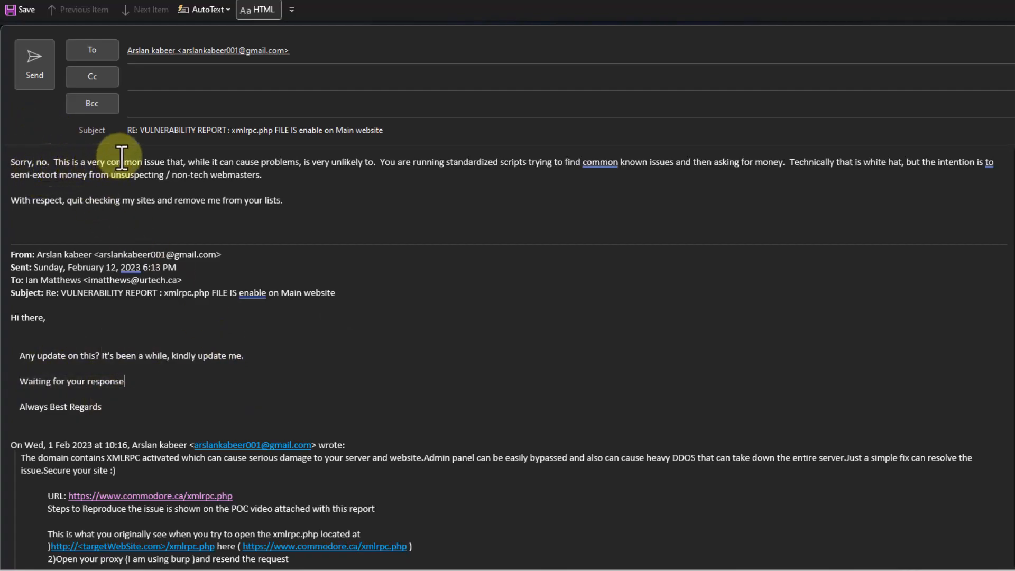
pyautogui.moveTo(336, 164)
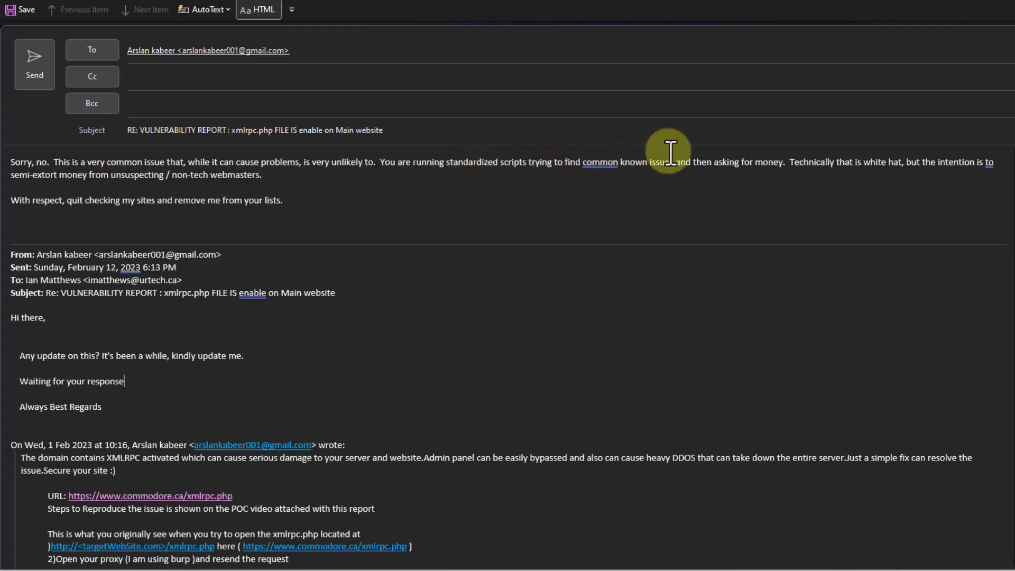
pyautogui.moveTo(750, 174)
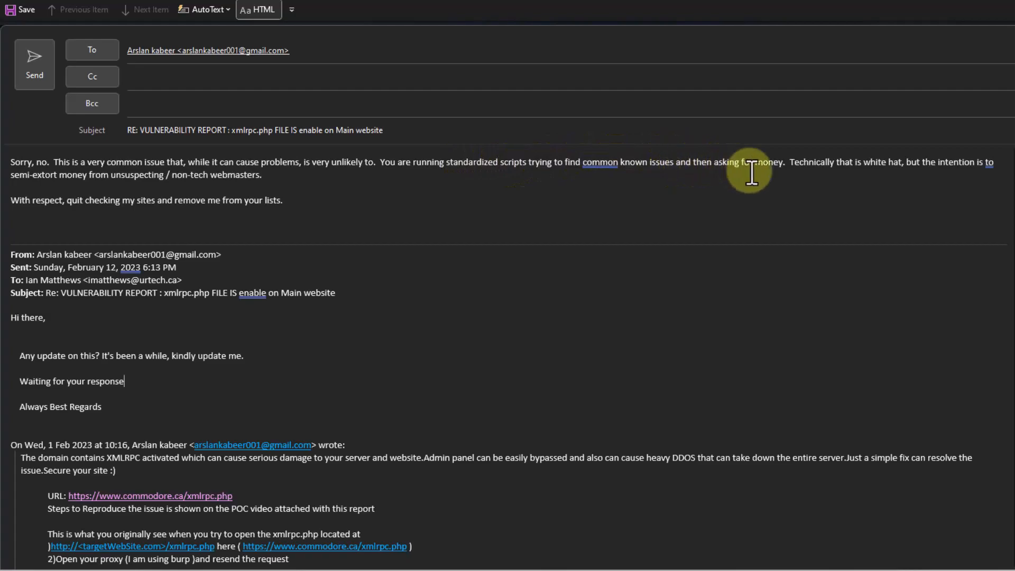
pyautogui.moveTo(859, 170)
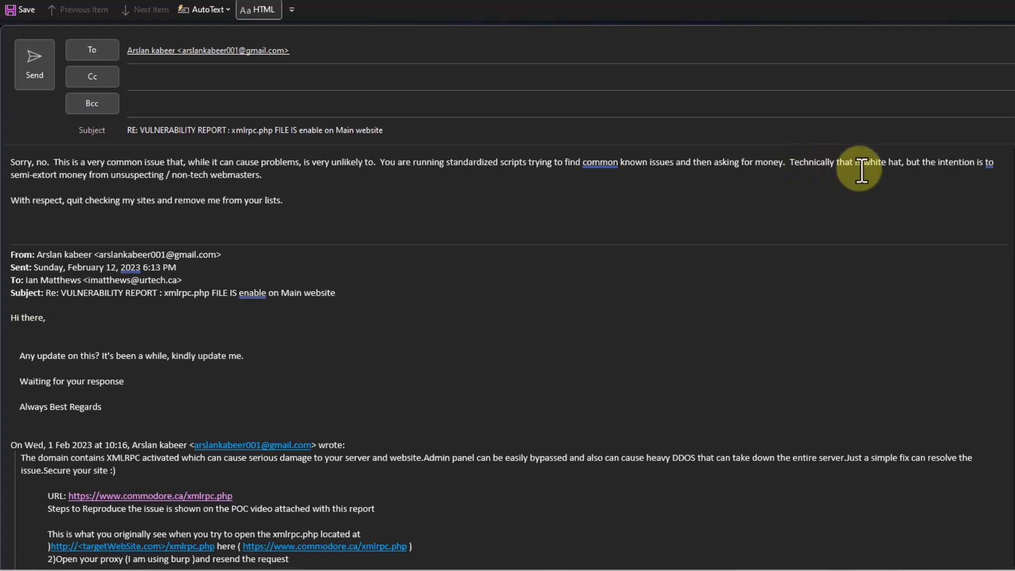
pyautogui.click(124, 381)
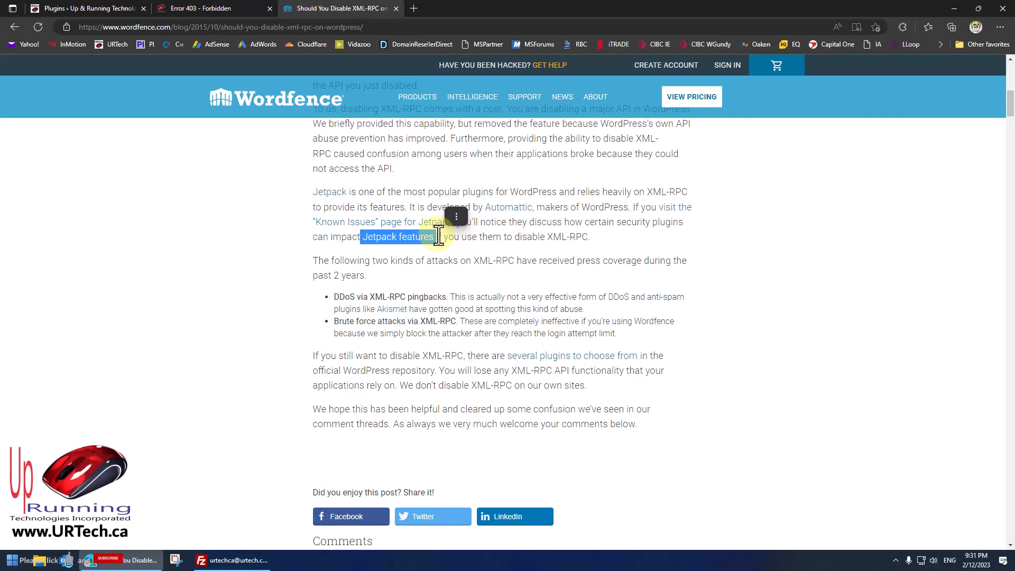
pyautogui.click(502, 240)
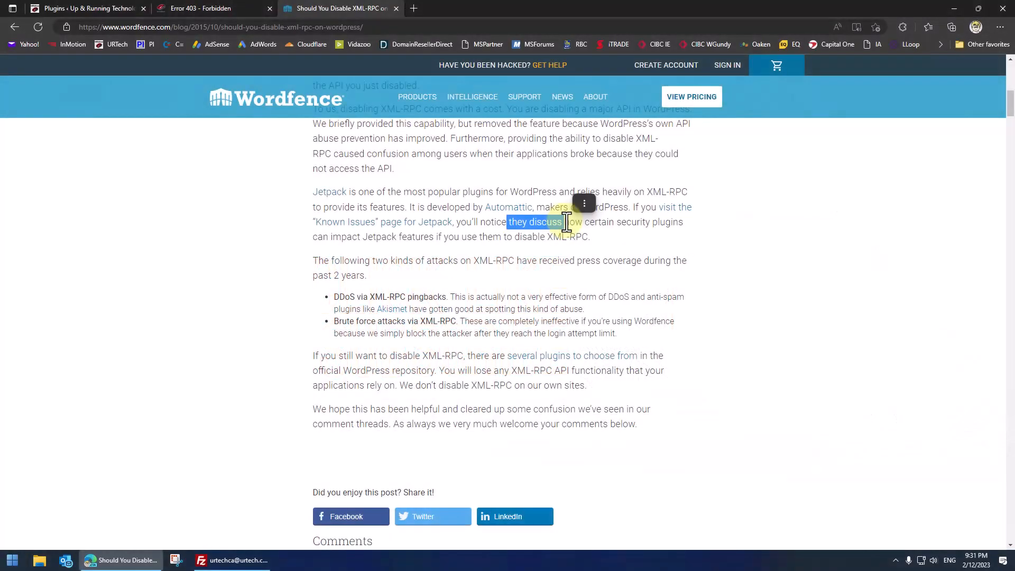
pyautogui.click(606, 9)
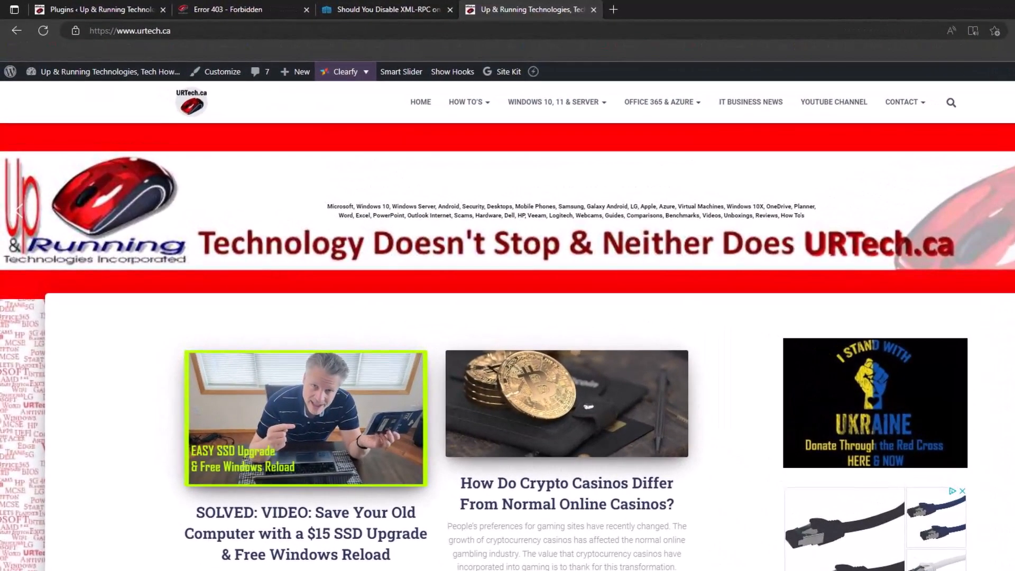